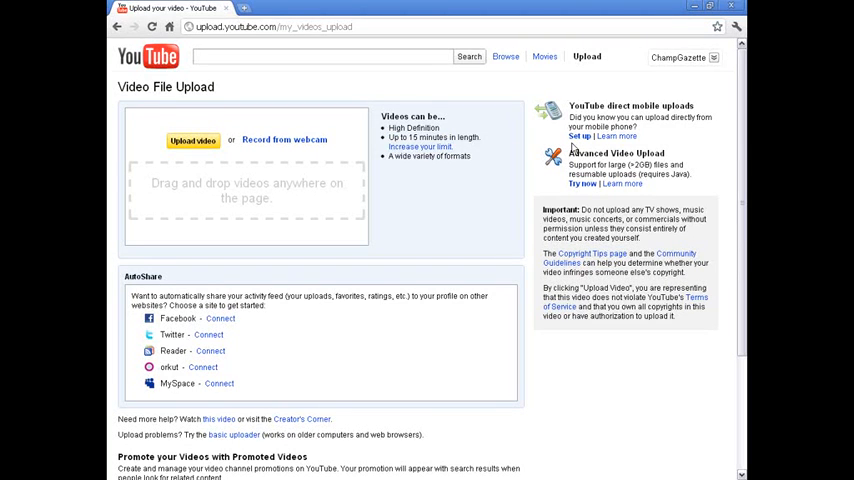
mouse_move(502, 172)
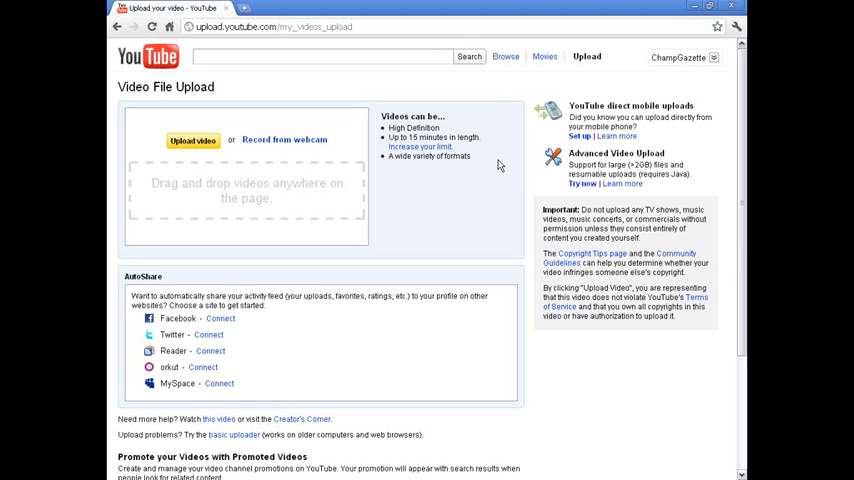
mouse_move(504, 172)
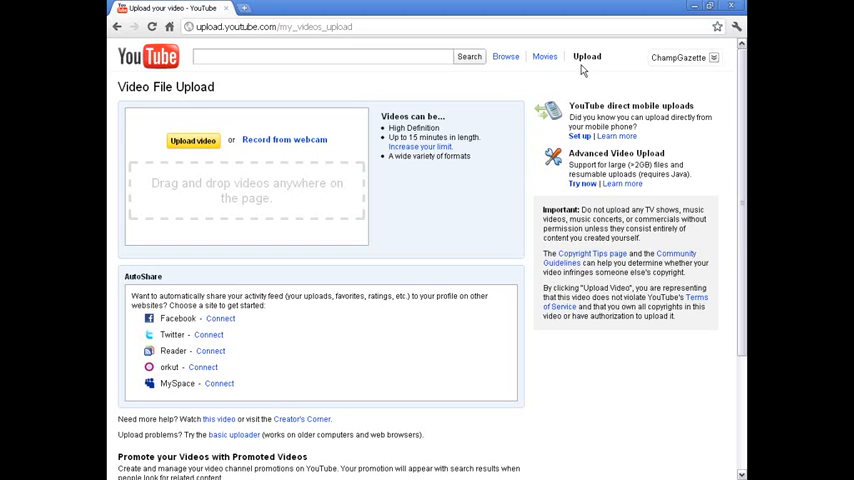
mouse_move(420, 148)
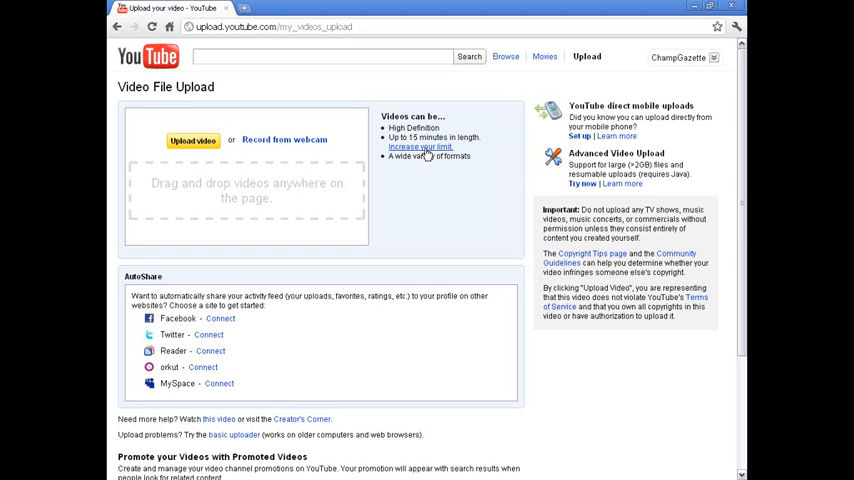
Step: Complete the Account Verification form via 'Increase your limit' to enable uploads over 15 minutes
click(420, 148)
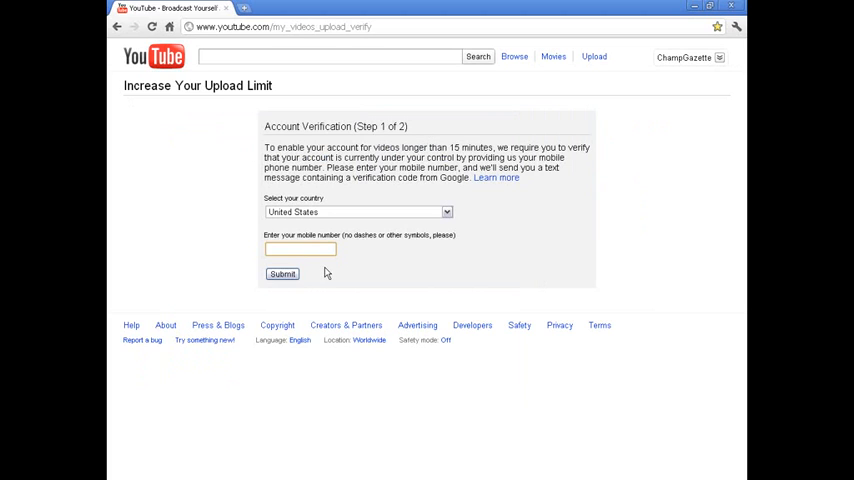
mouse_move(332, 272)
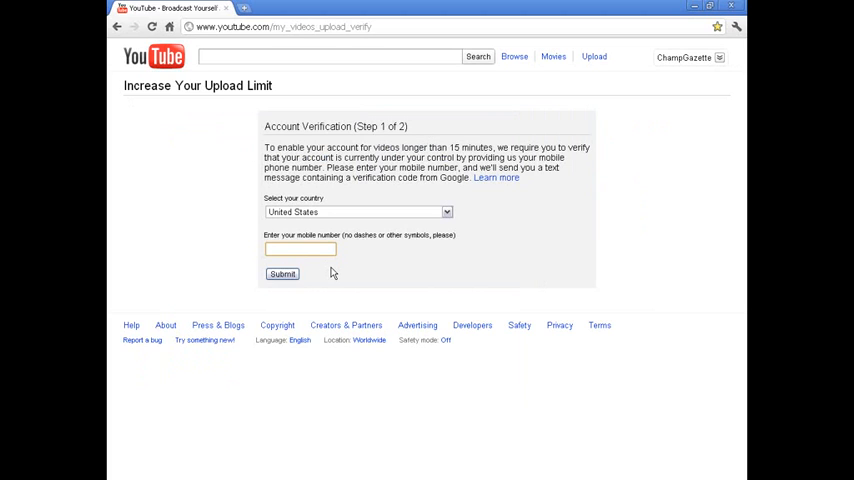
click(300, 250)
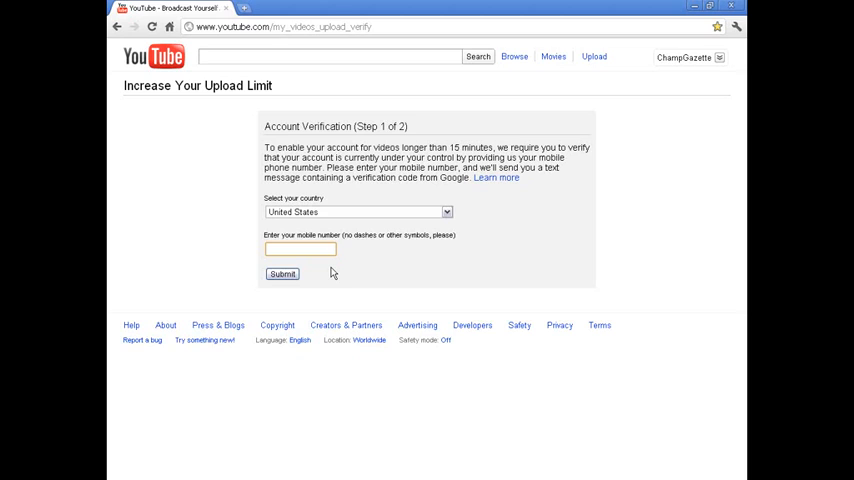
click(300, 248)
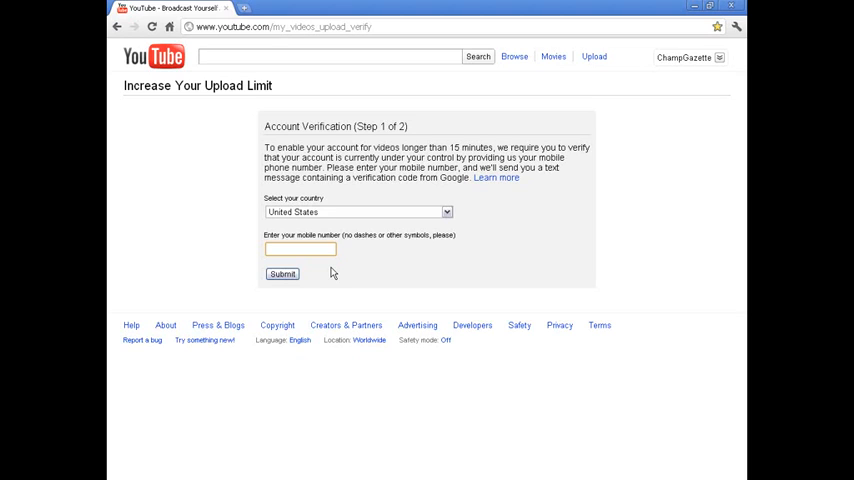
click(300, 250)
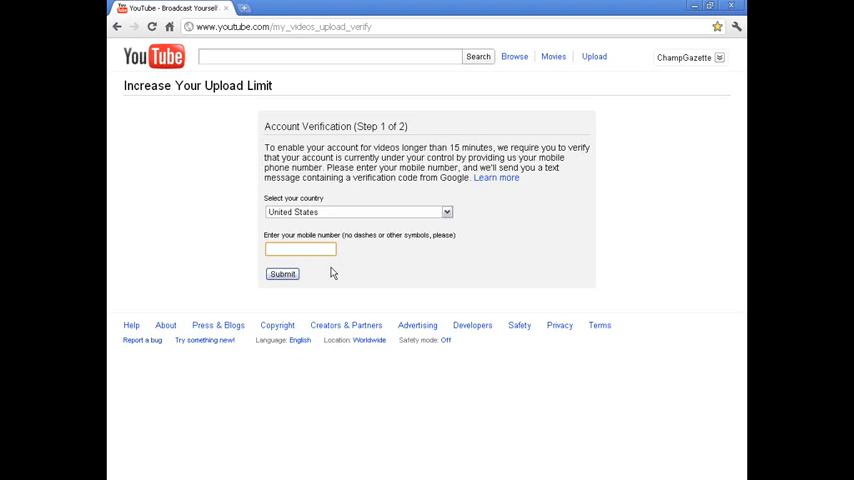
click(300, 250)
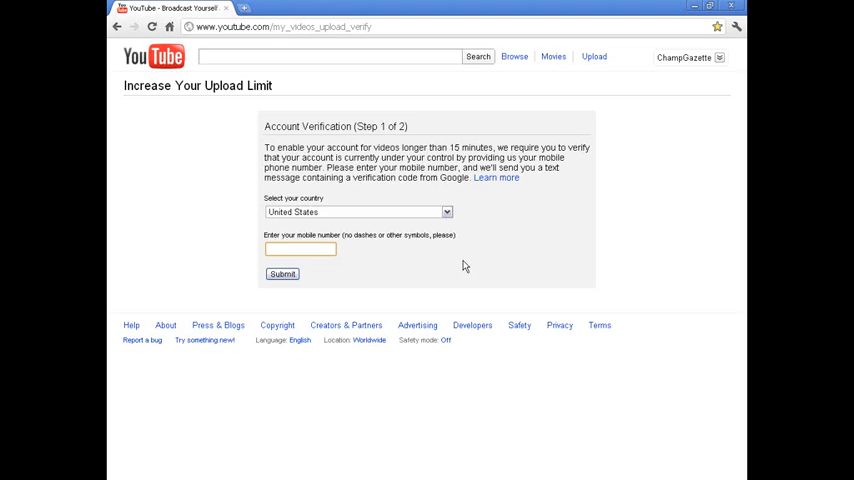
click(300, 248)
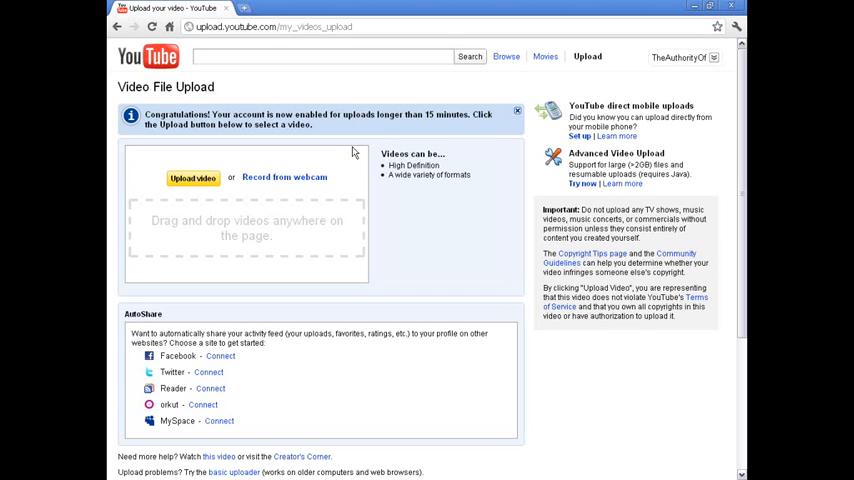
mouse_move(460, 158)
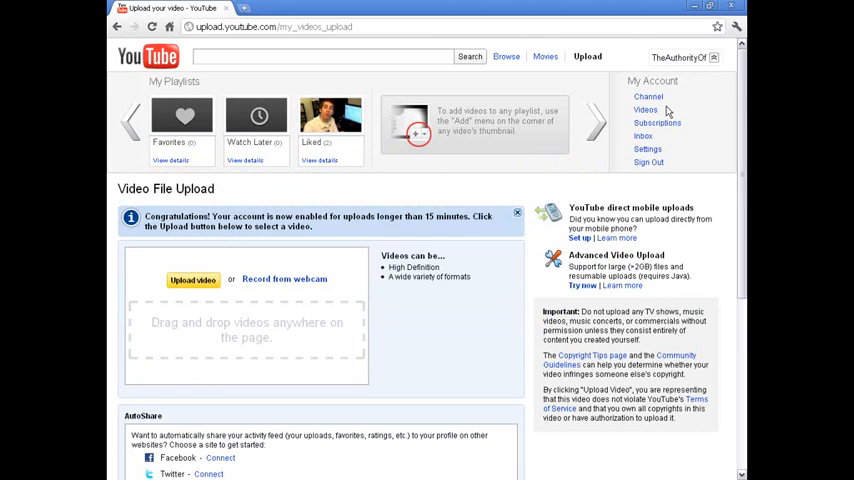
click(648, 96)
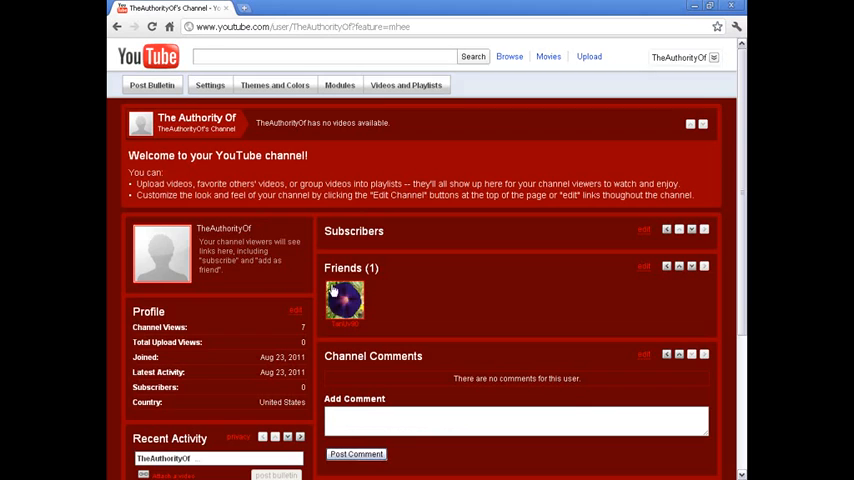
mouse_move(380, 262)
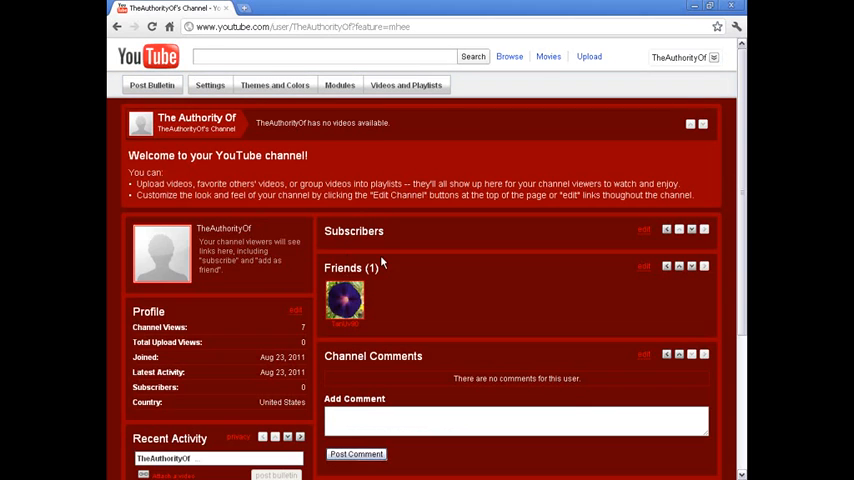
click(712, 56)
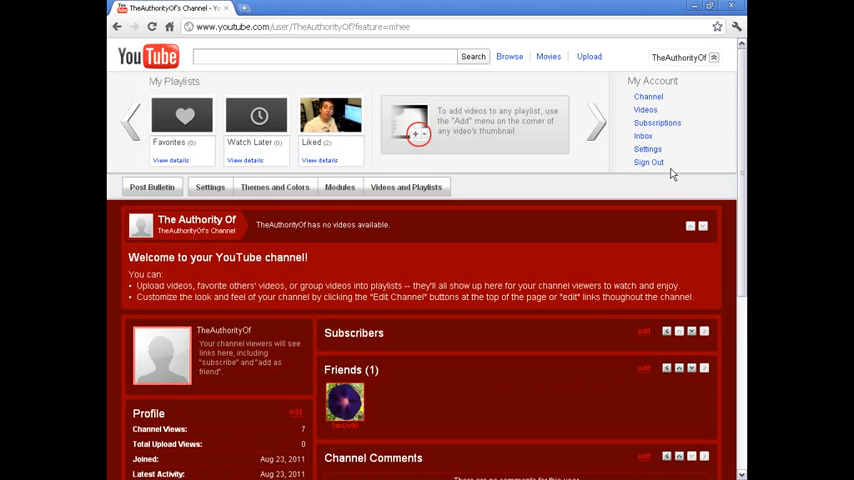
click(648, 148)
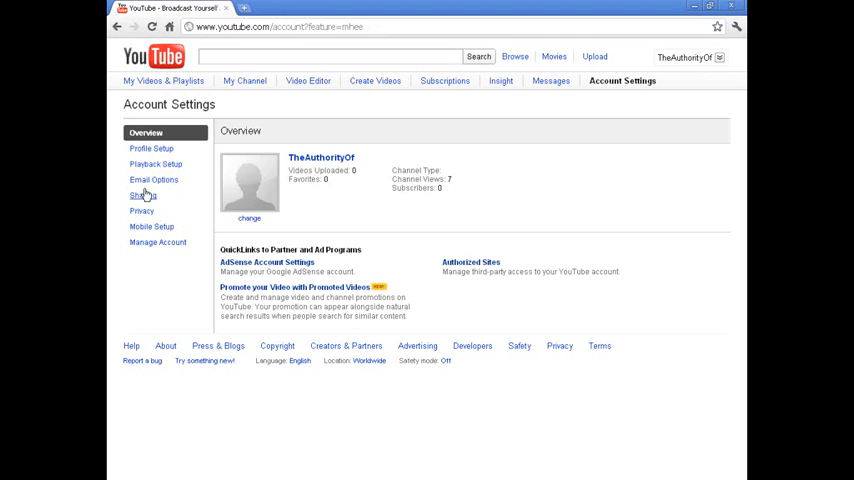
click(162, 80)
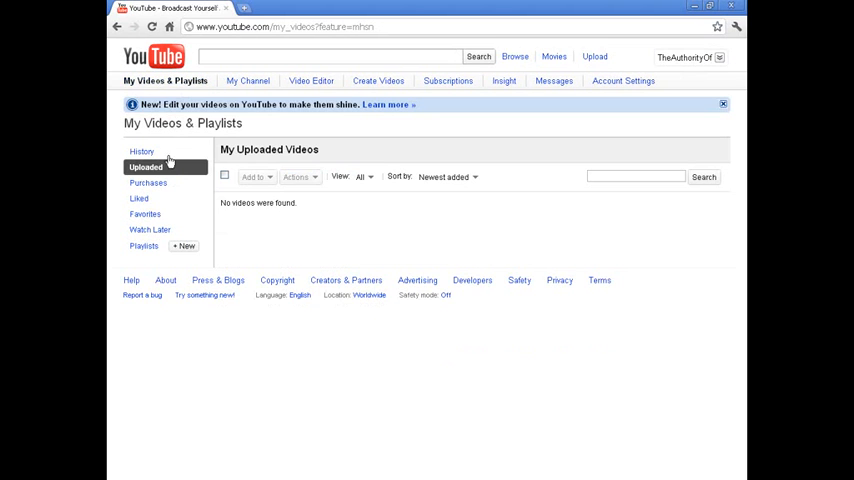
mouse_move(238, 176)
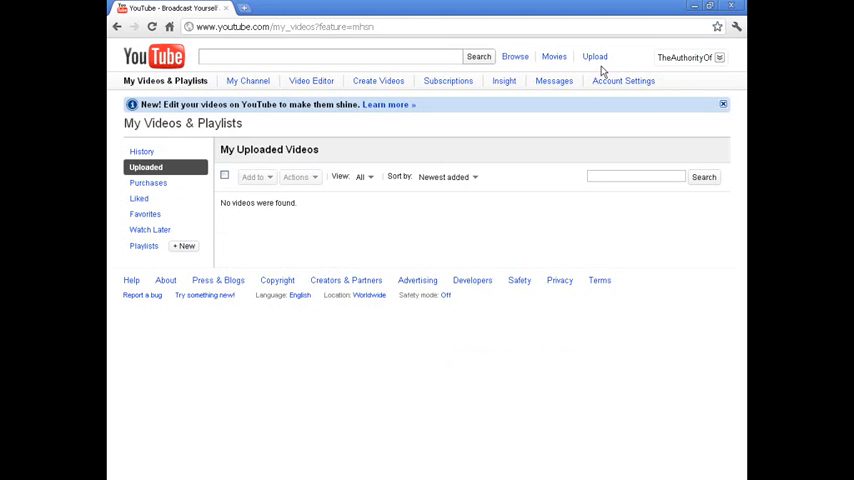
click(622, 80)
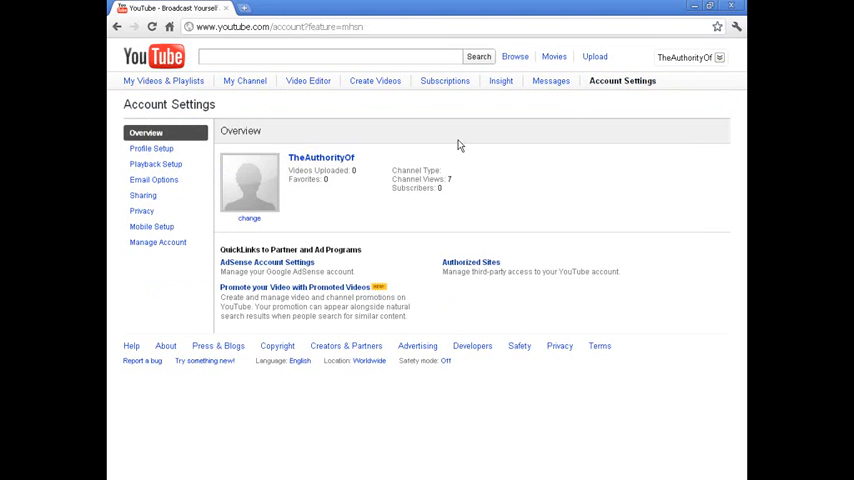
mouse_move(152, 256)
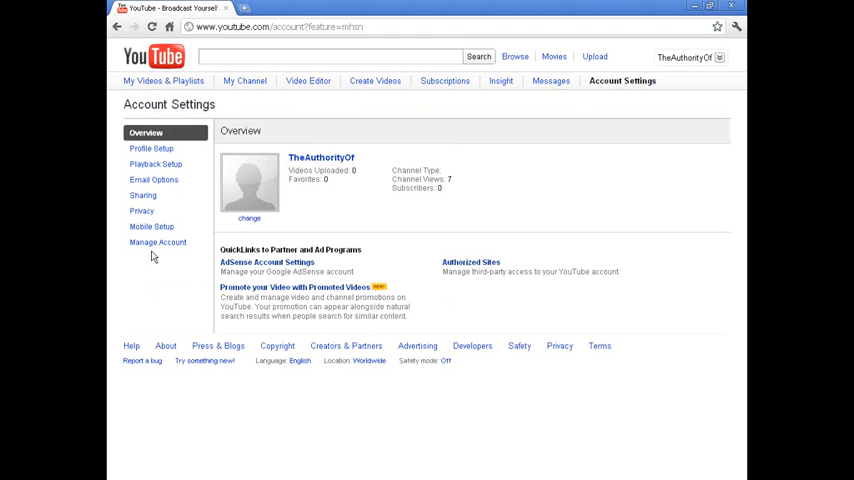
mouse_move(120, 272)
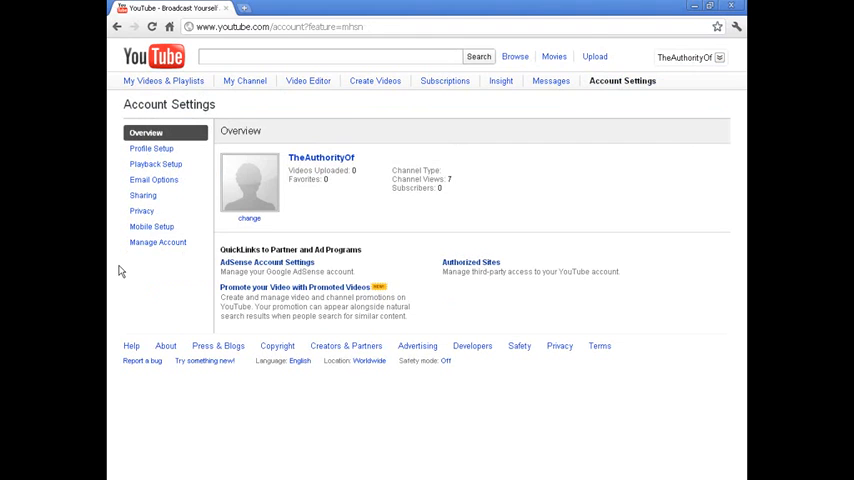
mouse_move(190, 260)
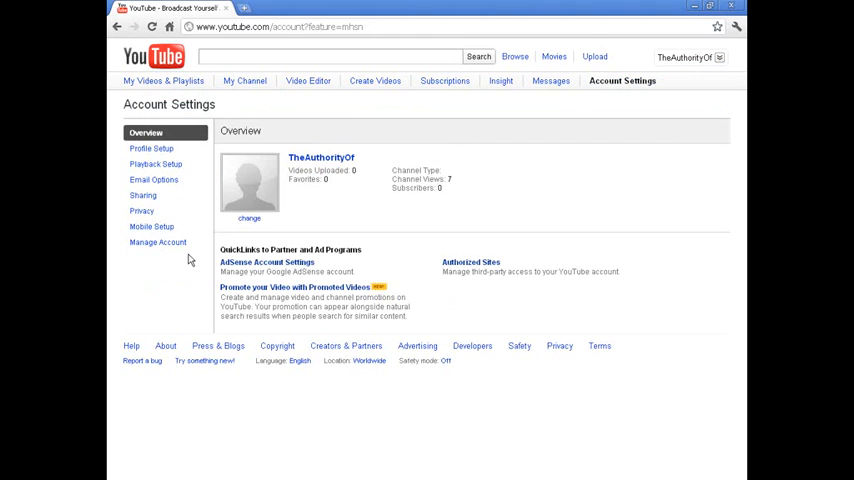
click(594, 56)
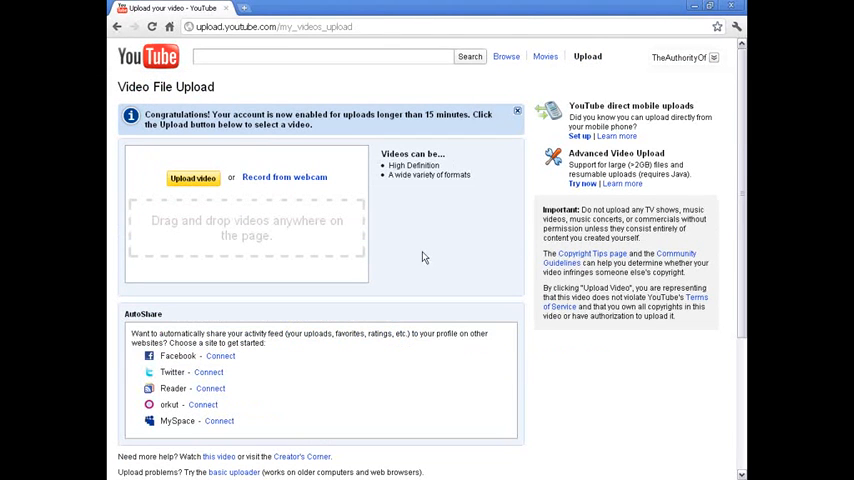
Step: Upload blank.avi and let it reach 100% and begin processing
click(192, 176)
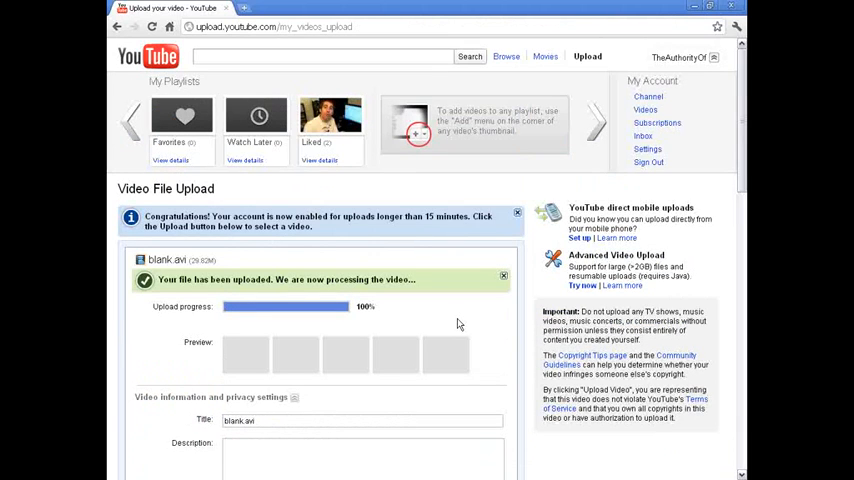
mouse_move(648, 96)
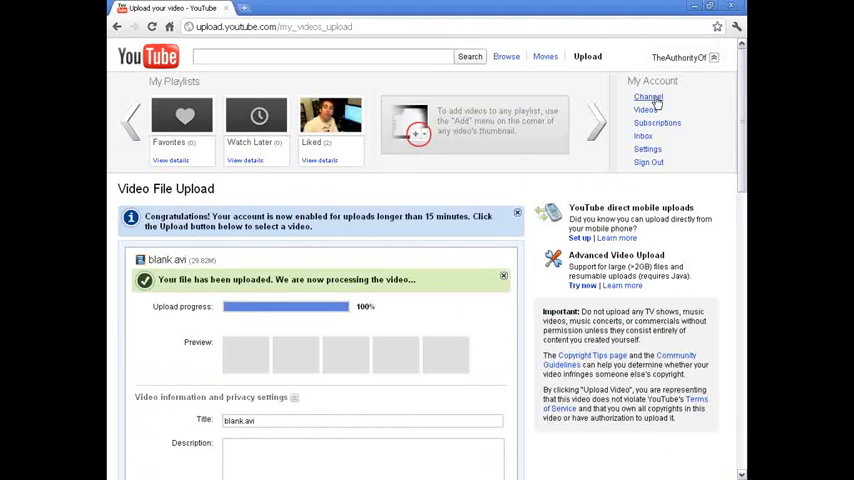
Step: Play the Blank Clip from the channel's Uploads list in full screen
click(648, 96)
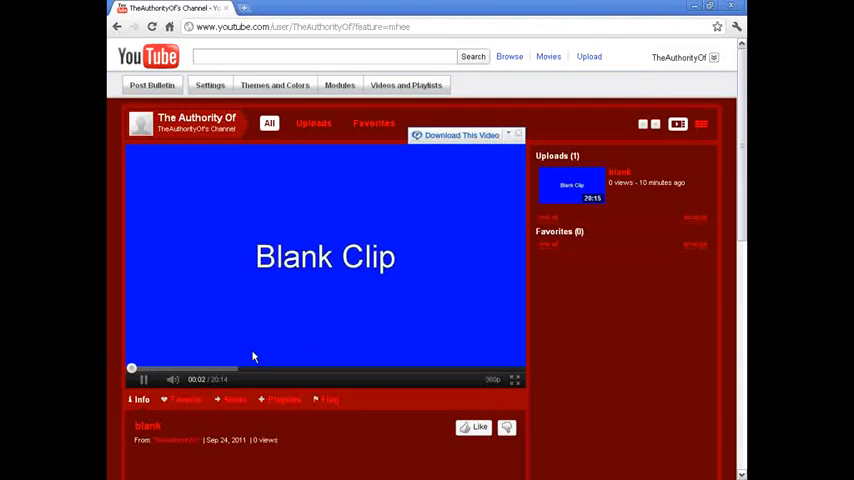
scroll(down, 3)
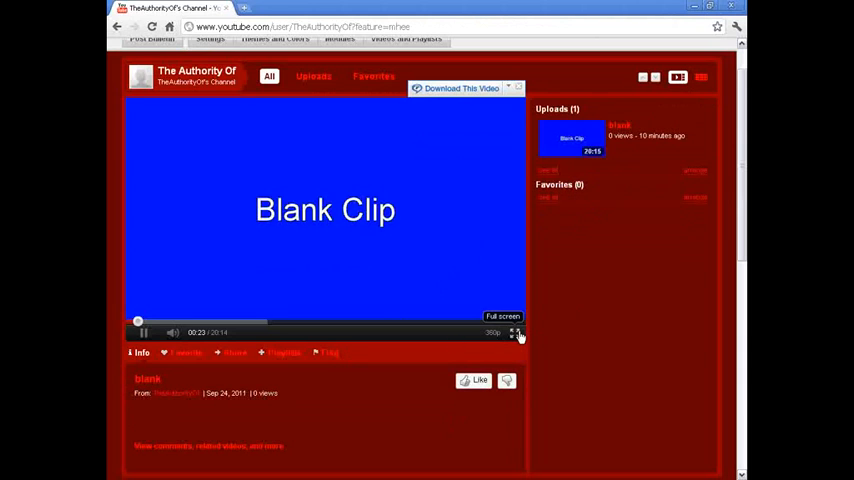
click(516, 332)
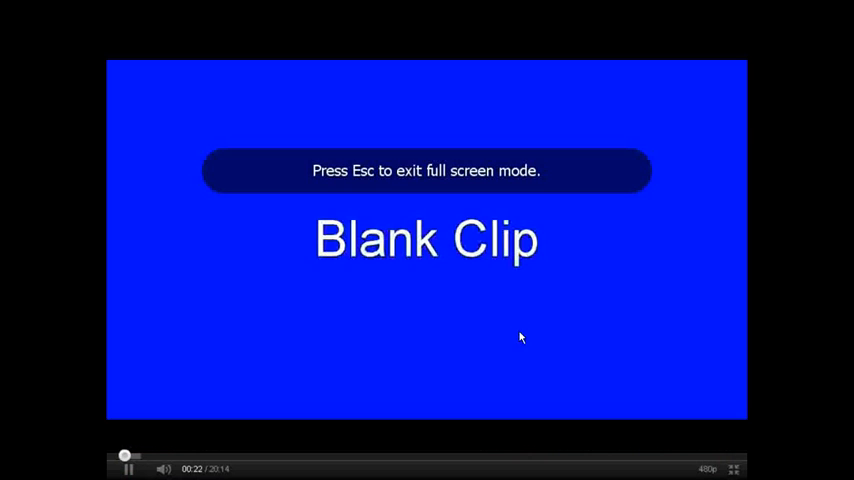
mouse_move(708, 458)
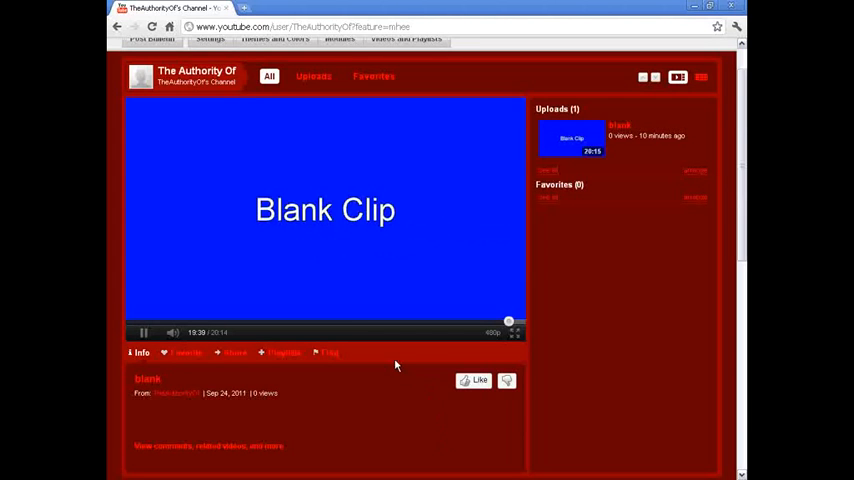
mouse_move(544, 284)
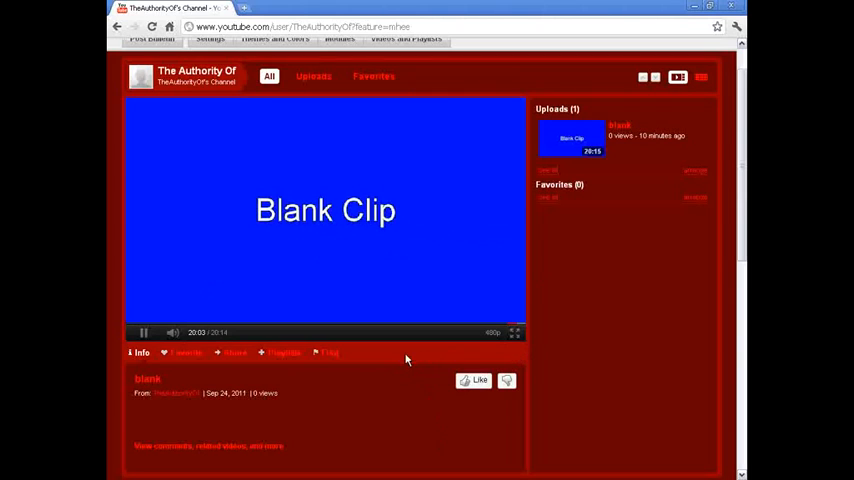
mouse_move(382, 364)
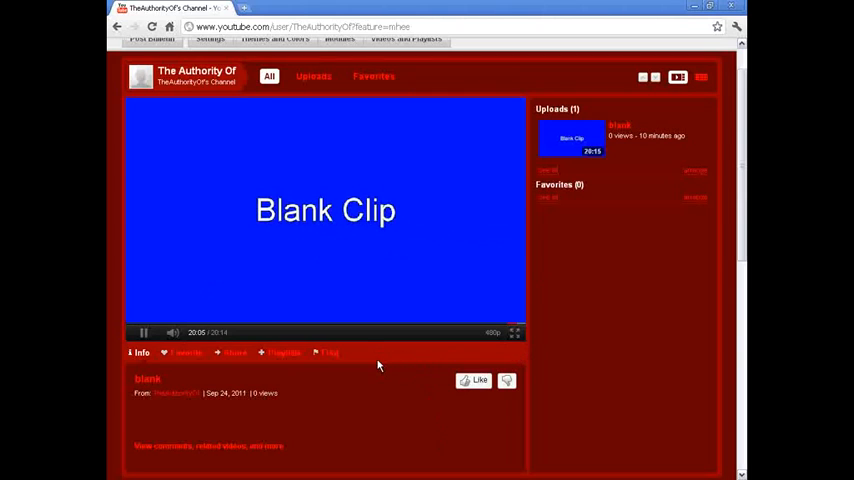